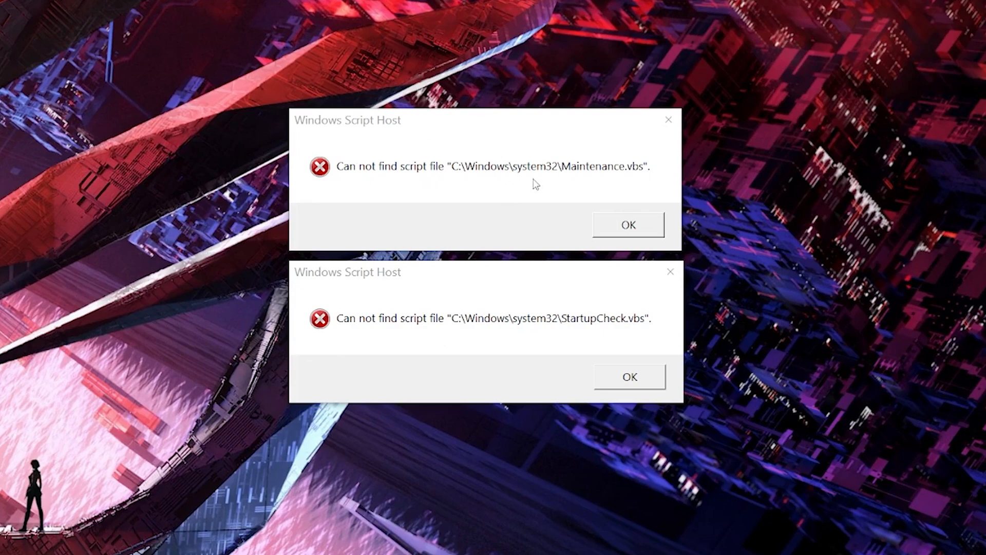
{"action": "mouse_move", "coordinate": [638, 149]}
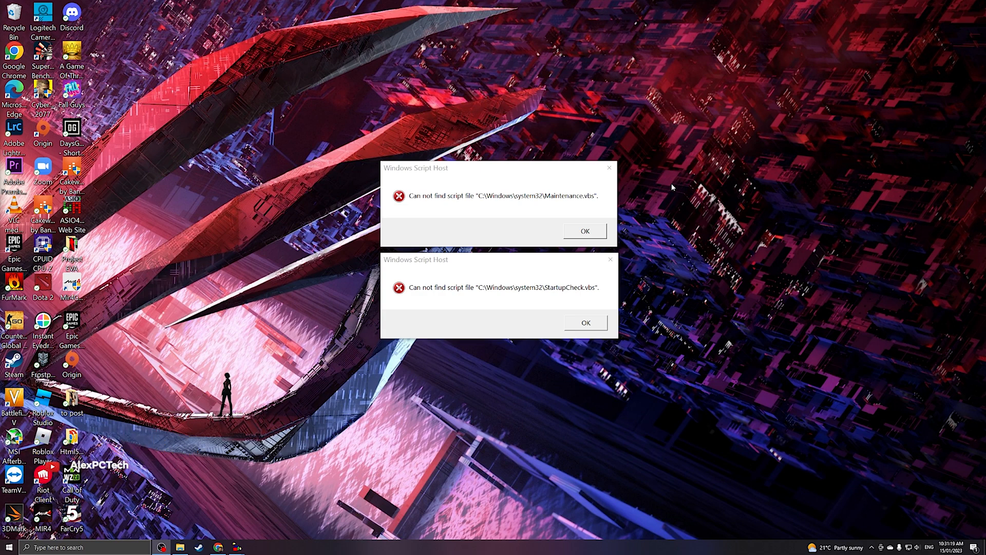
{"action": "mouse_move", "coordinate": [516, 153]}
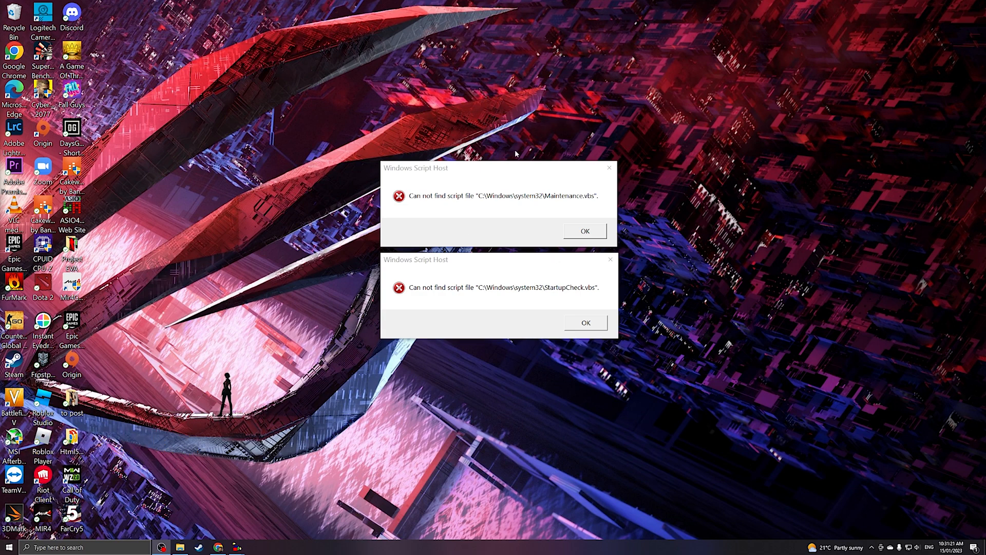
{"action": "mouse_move", "coordinate": [319, 288]}
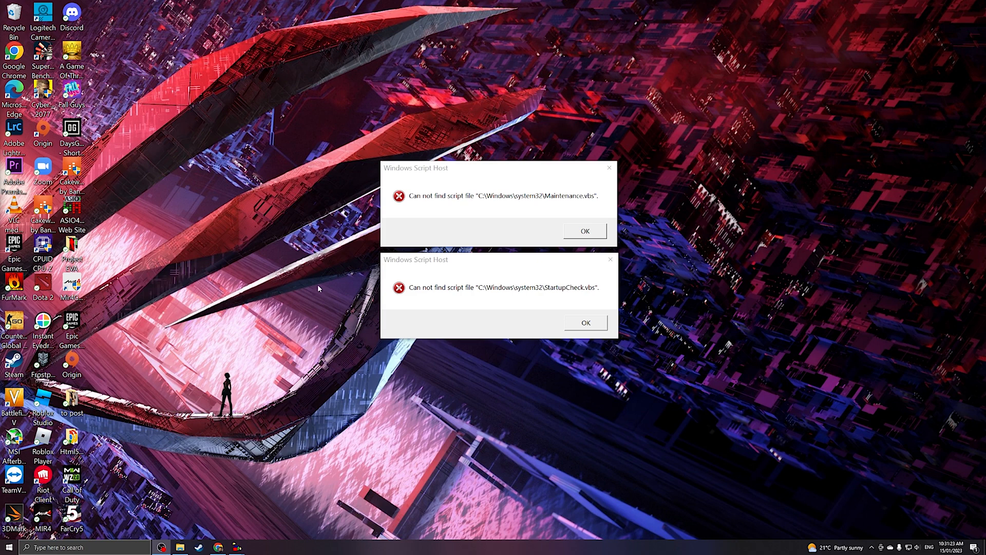
{"action": "mouse_move", "coordinate": [448, 322]}
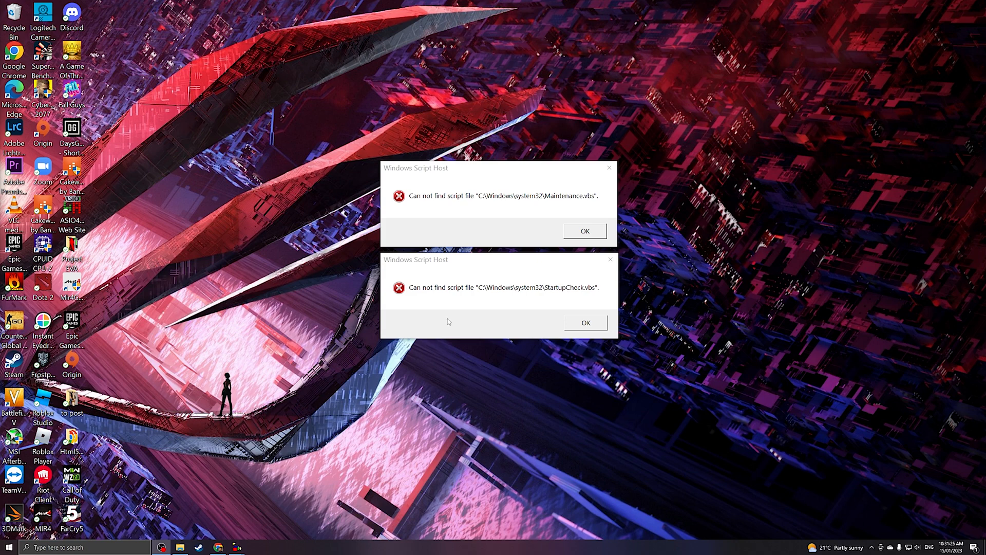
{"action": "mouse_move", "coordinate": [582, 228]}
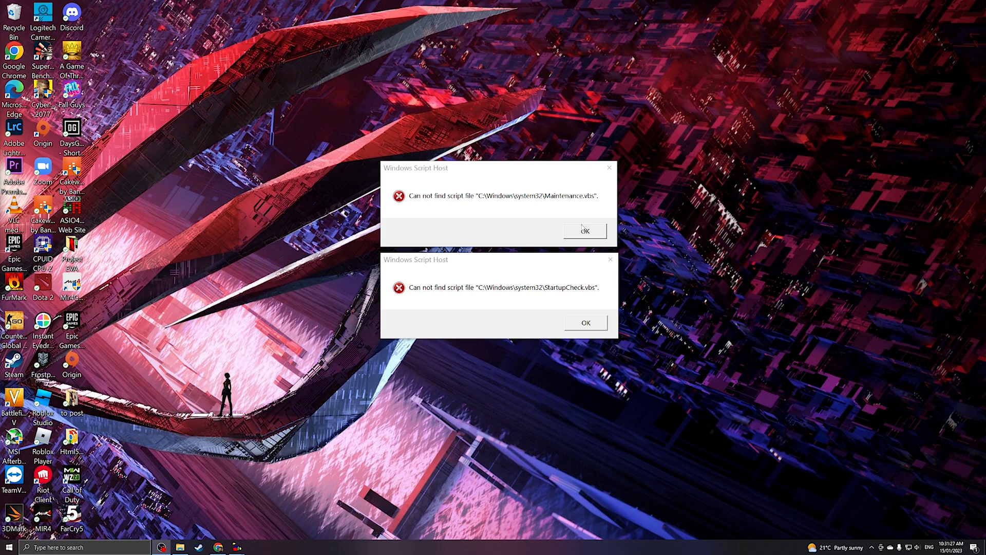
{"action": "mouse_move", "coordinate": [720, 339]}
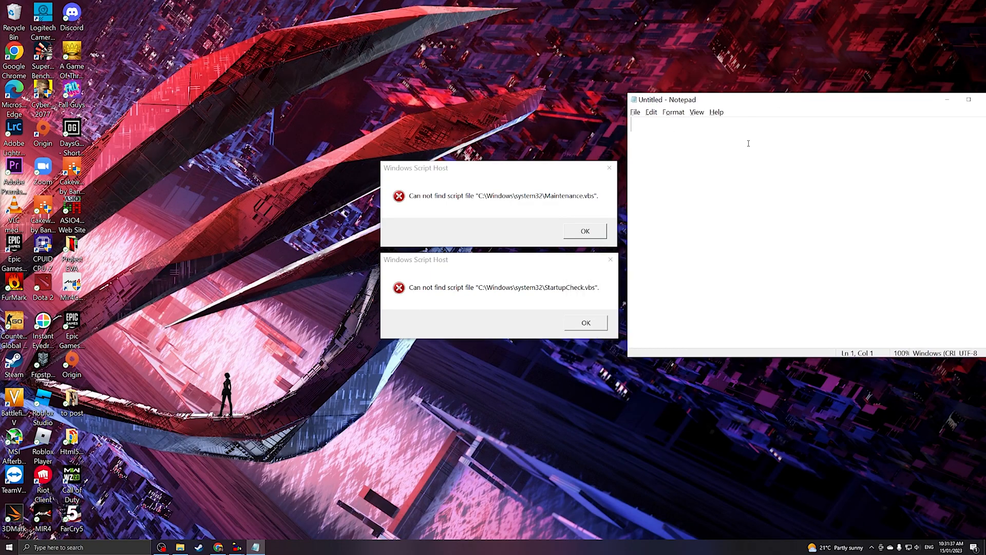
- Type 'Wscript.Quit' as the first line of the untitled Notepad document
{"action": "type", "text": "Wscri"}
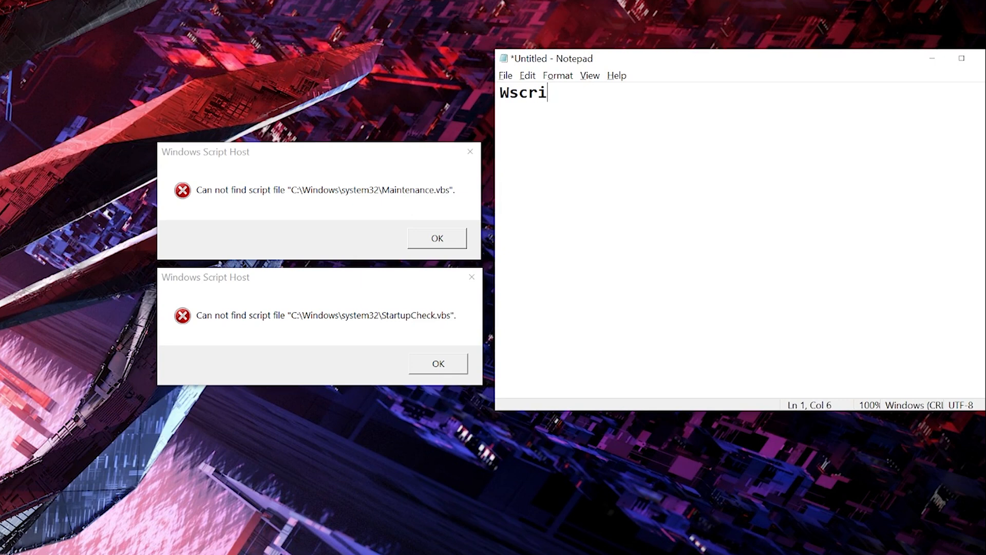
{"action": "type", "text": "pt.Quit"}
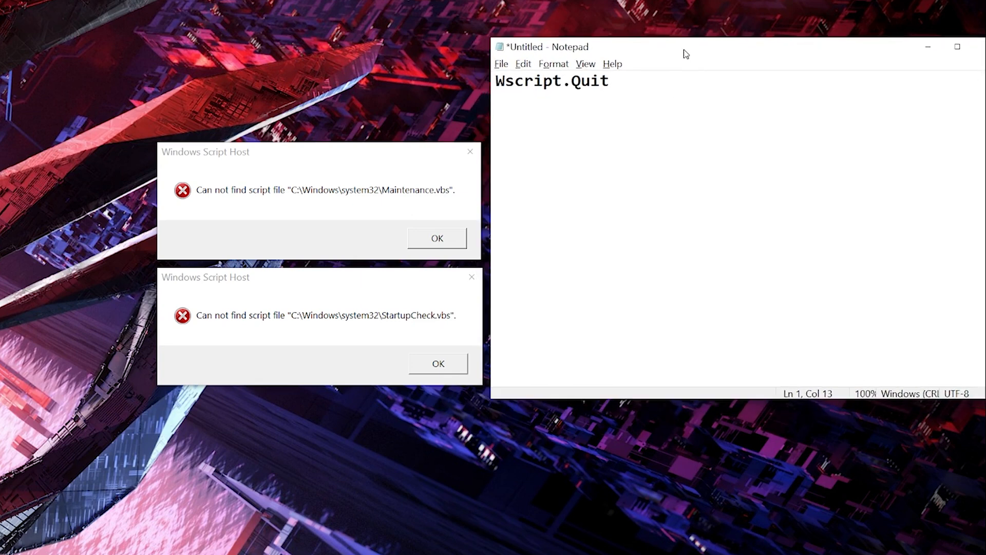
{"action": "mouse_move", "coordinate": [349, 204]}
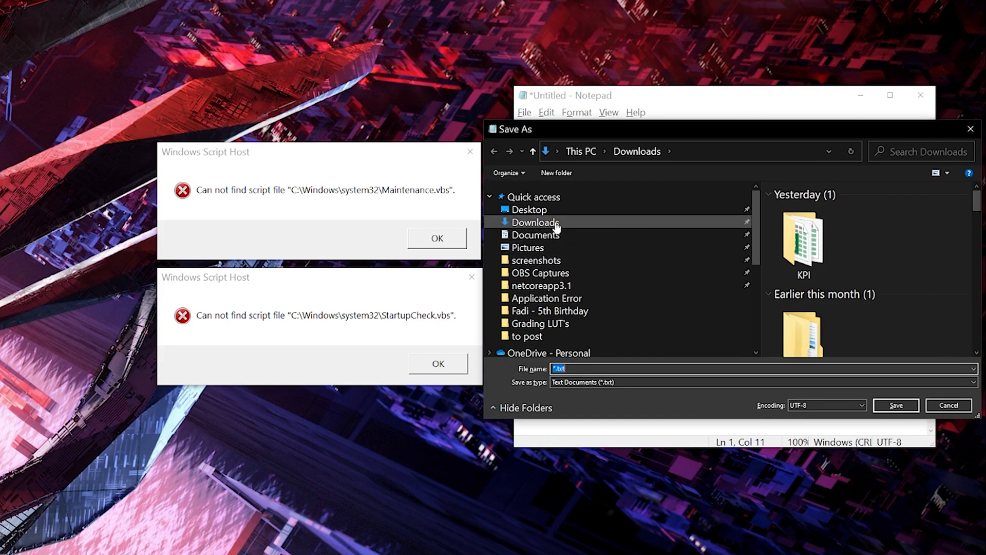
- Save the Notepad script to the Desktop as Maintenance.vbs
{"action": "left_click", "coordinate": [529, 209]}
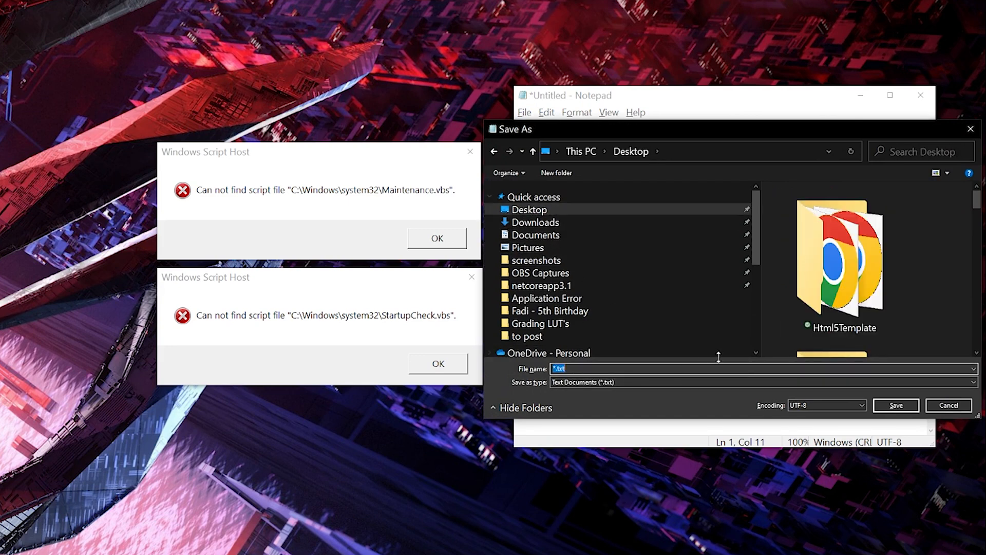
{"action": "type", "text": "Maintenanc"}
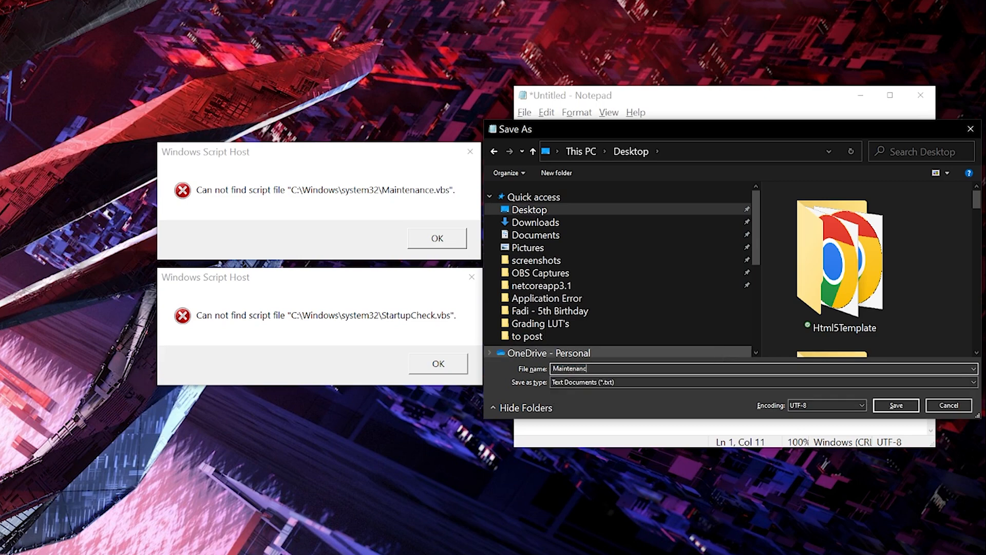
{"action": "type", "text": "e.vb"}
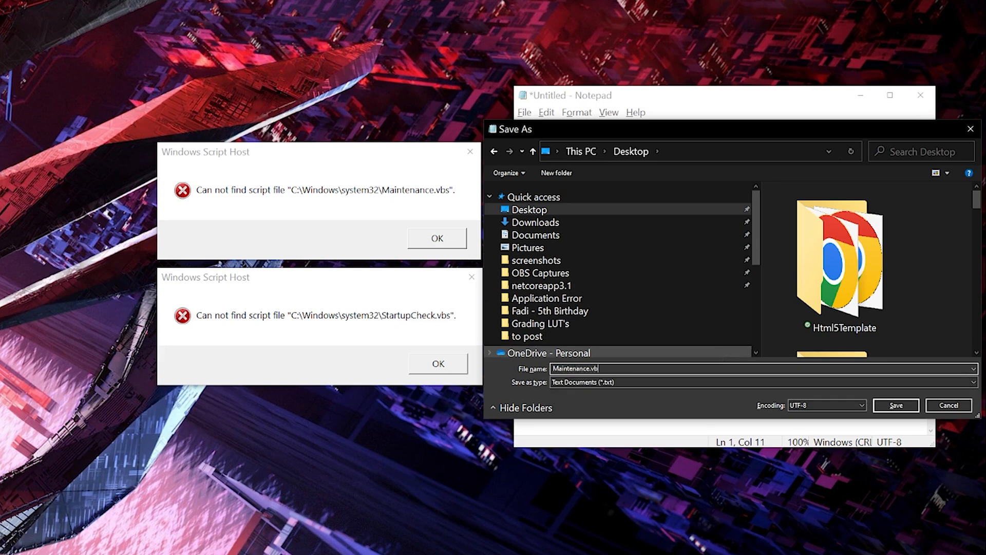
{"action": "left_click", "coordinate": [894, 404]}
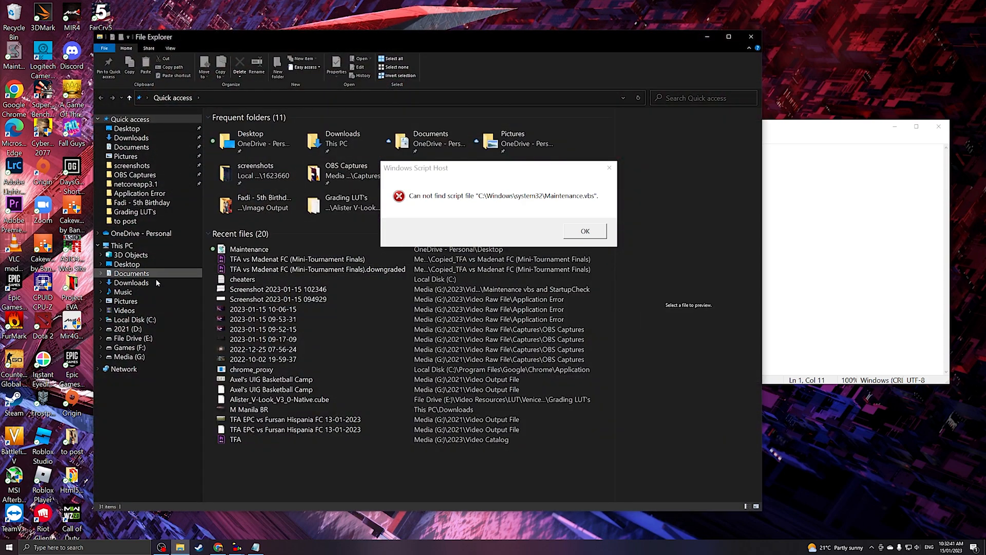
- Move the Maintenance file into C:\Windows\System32, approving the administrator permission prompt
{"action": "left_click", "coordinate": [134, 319]}
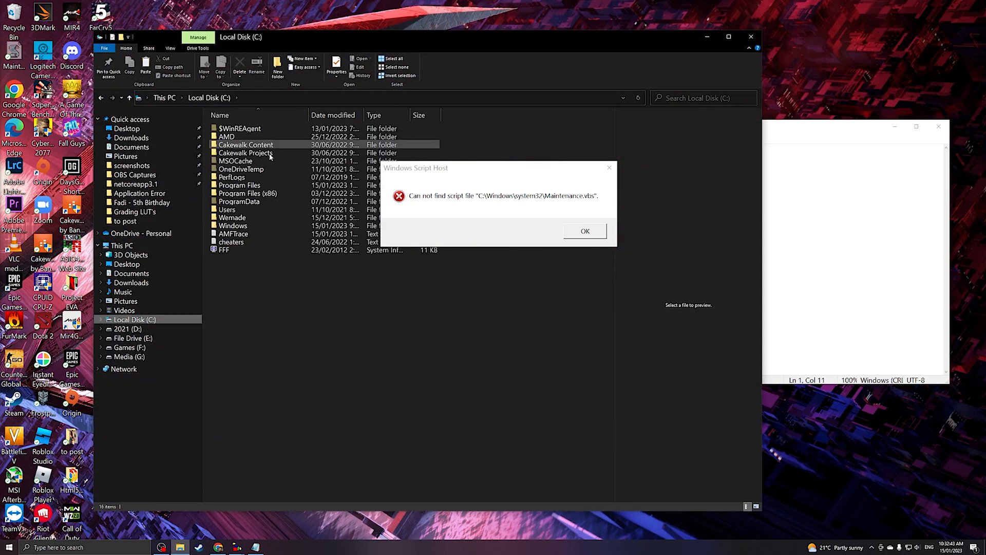
{"action": "double_click", "coordinate": [232, 225]}
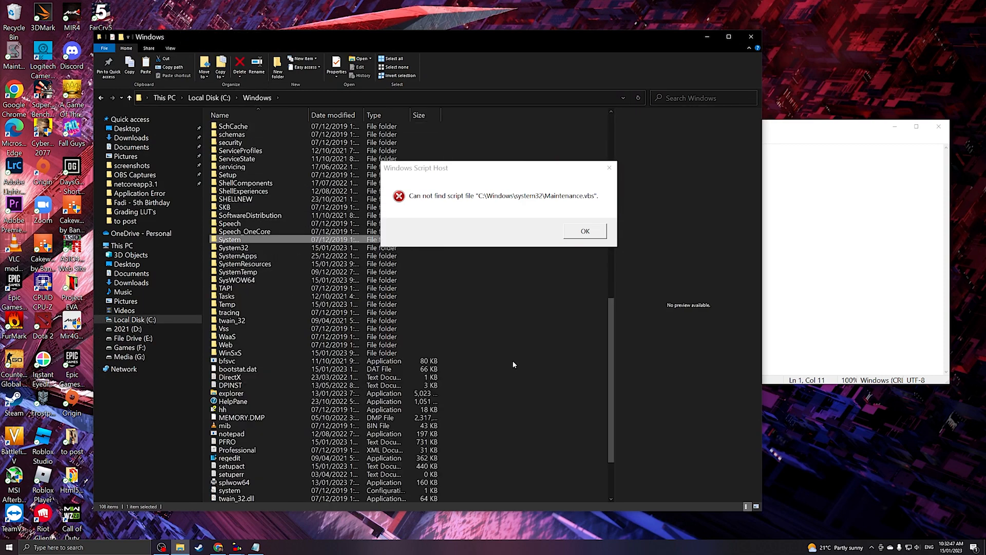
{"action": "double_click", "coordinate": [232, 239]}
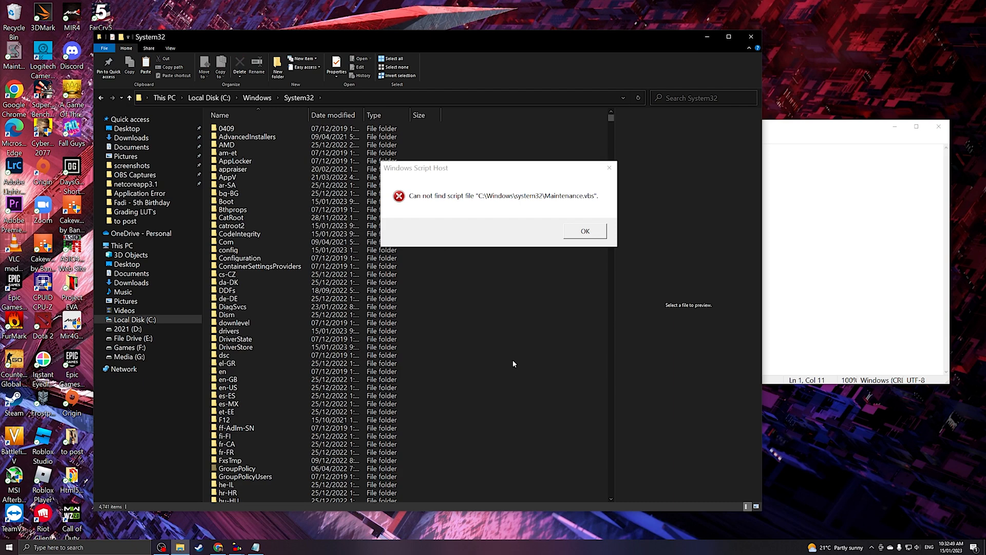
{"action": "mouse_move", "coordinate": [533, 203]}
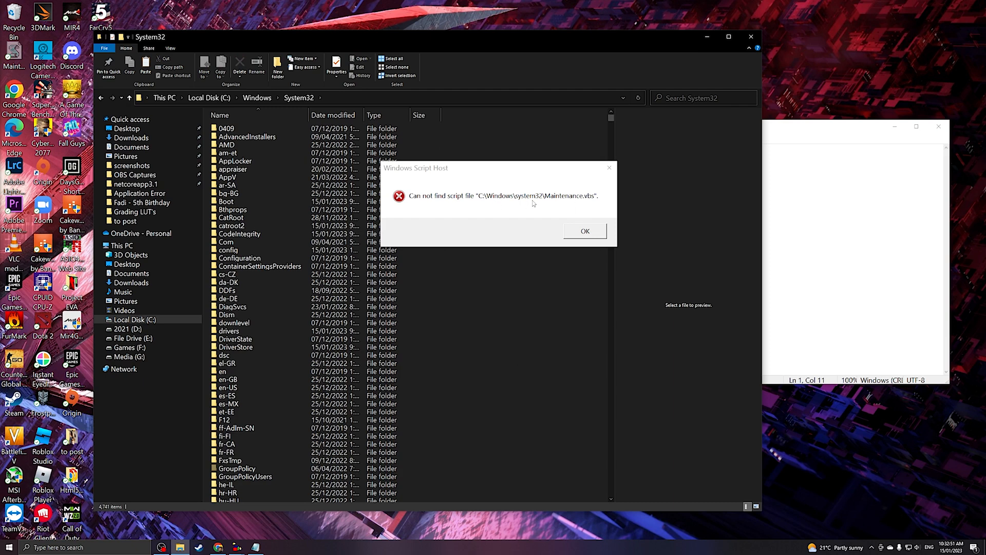
{"action": "mouse_move", "coordinate": [477, 347]}
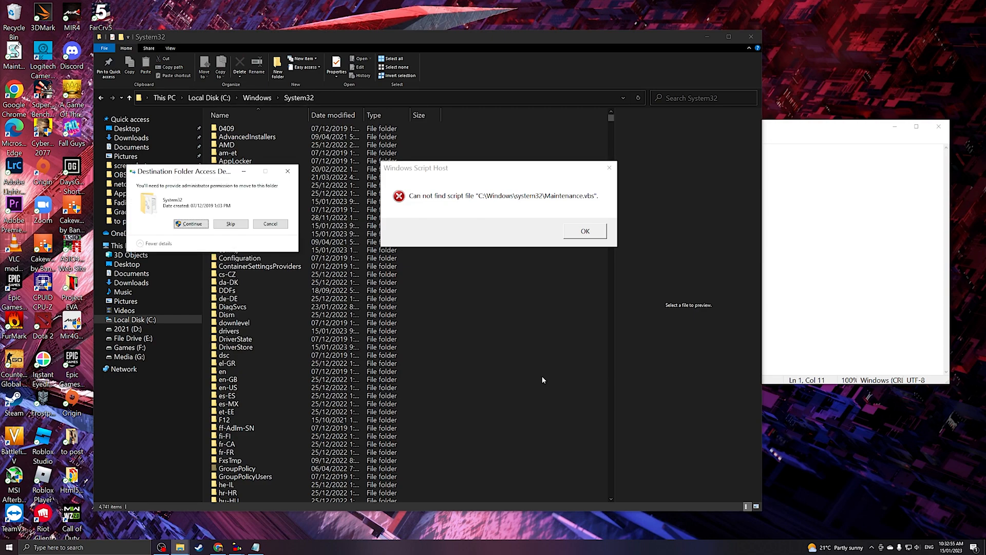
{"action": "left_click", "coordinate": [191, 224]}
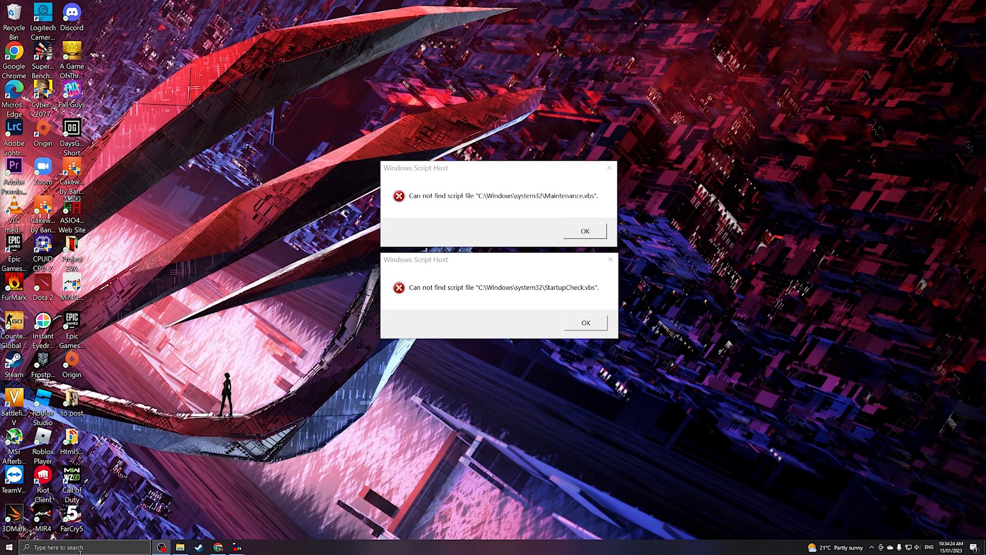
- Search for cmd and run Command Prompt as administrator
{"action": "left_click", "coordinate": [6, 547]}
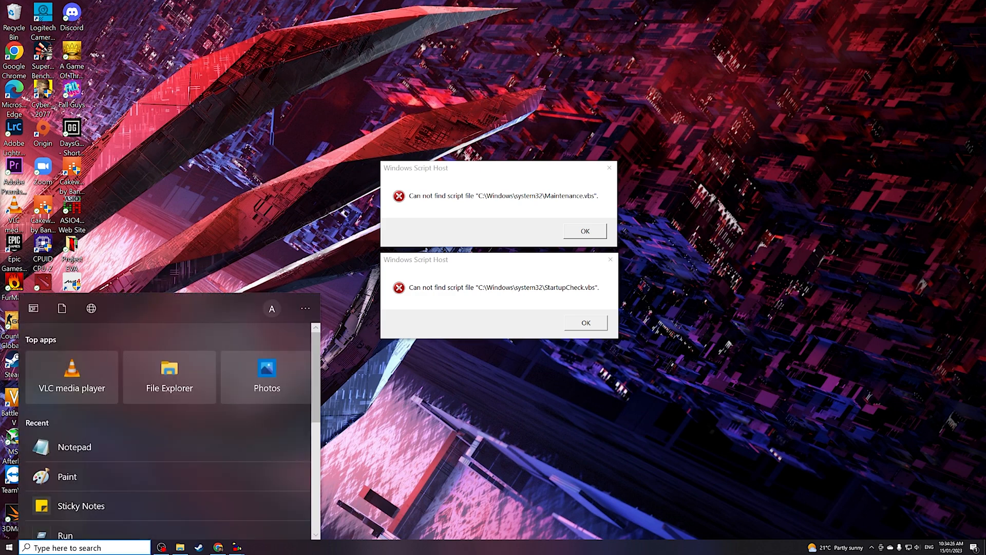
{"action": "type", "text": "cmd"}
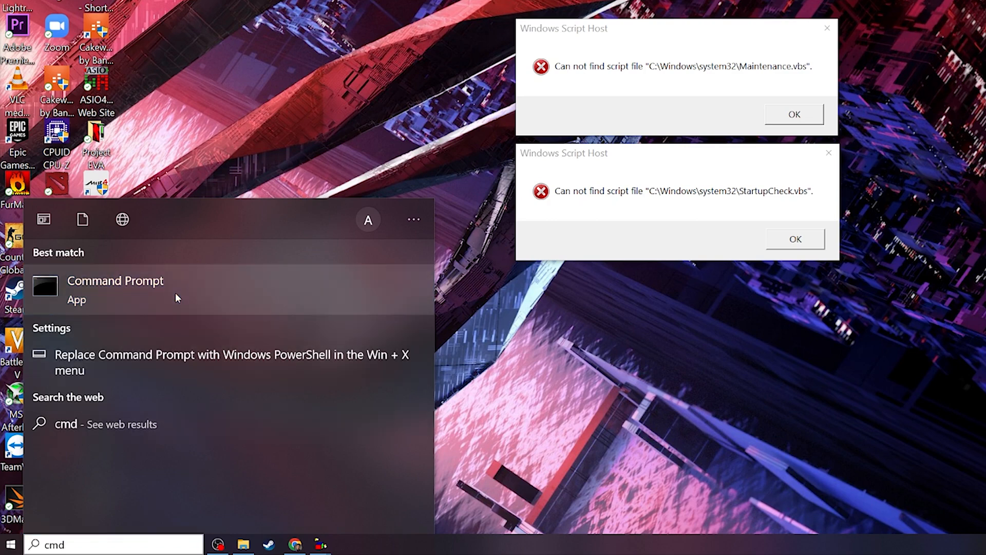
{"action": "right_click", "coordinate": [115, 280]}
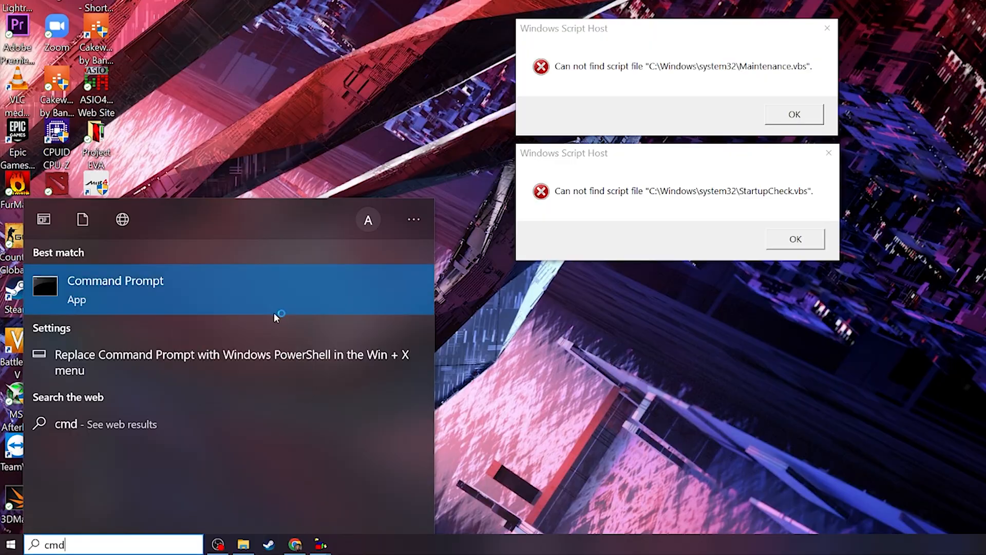
{"action": "left_click", "coordinate": [115, 281]}
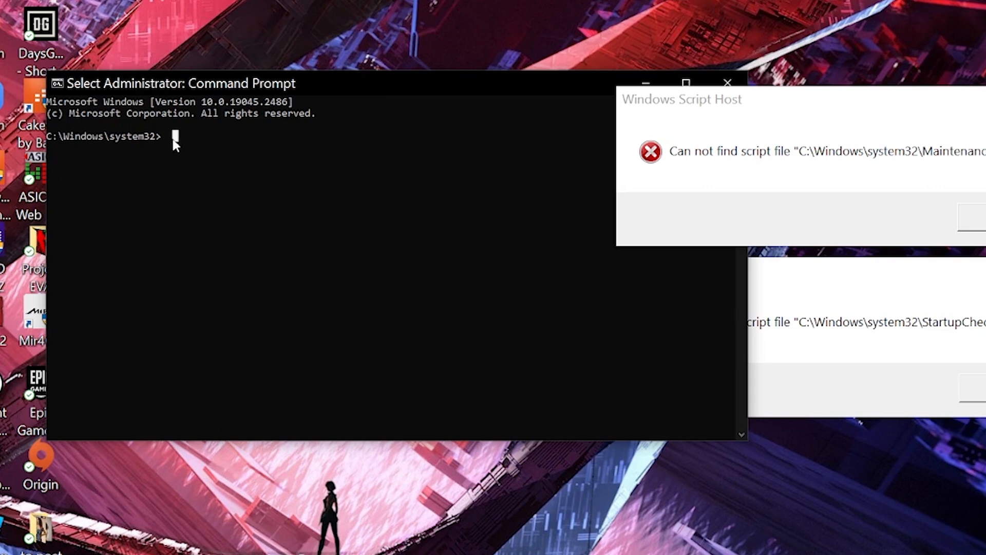
- Run sfc /scannow and let verification reach 100% with no integrity violations
{"action": "type", "text": "S"}
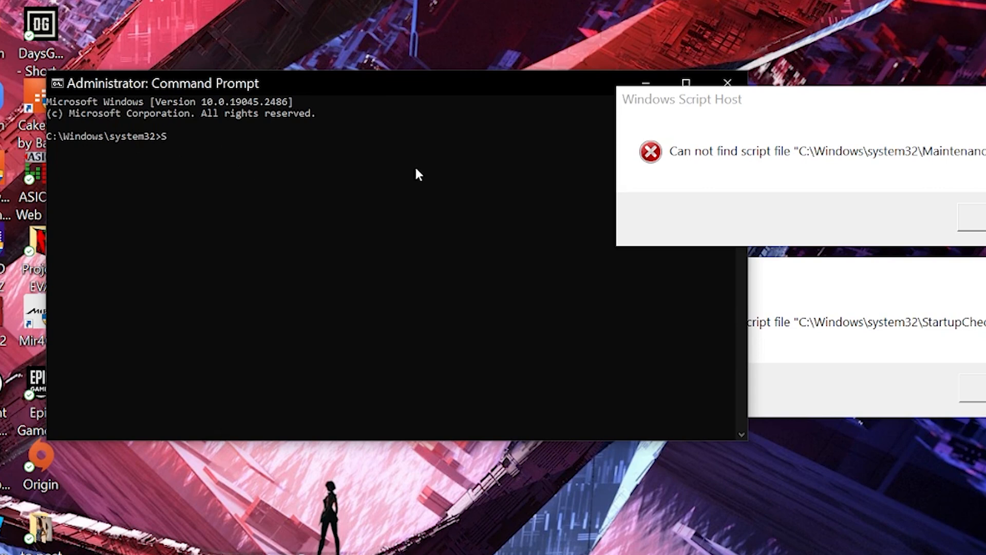
{"action": "type", "text": "sfc"}
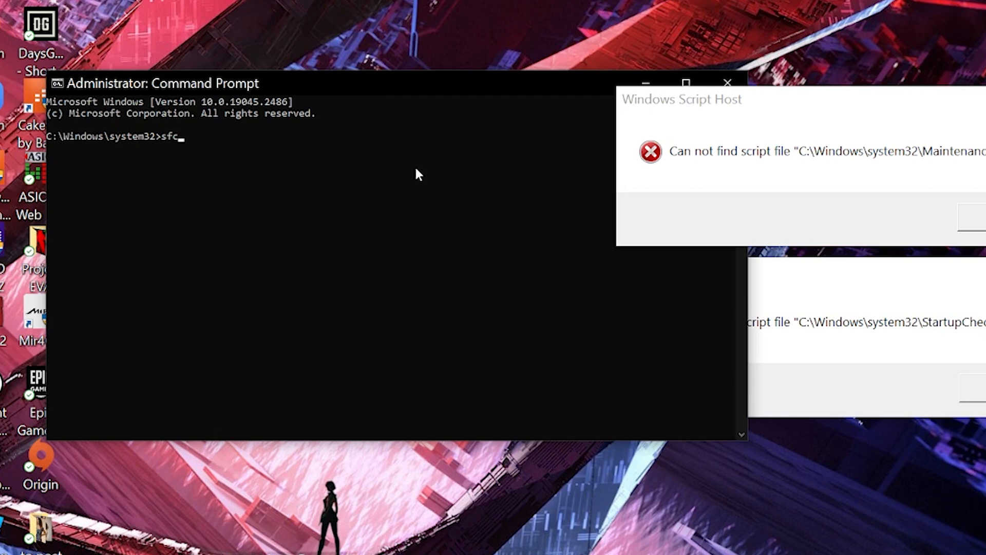
{"action": "type", "text": "/sca"}
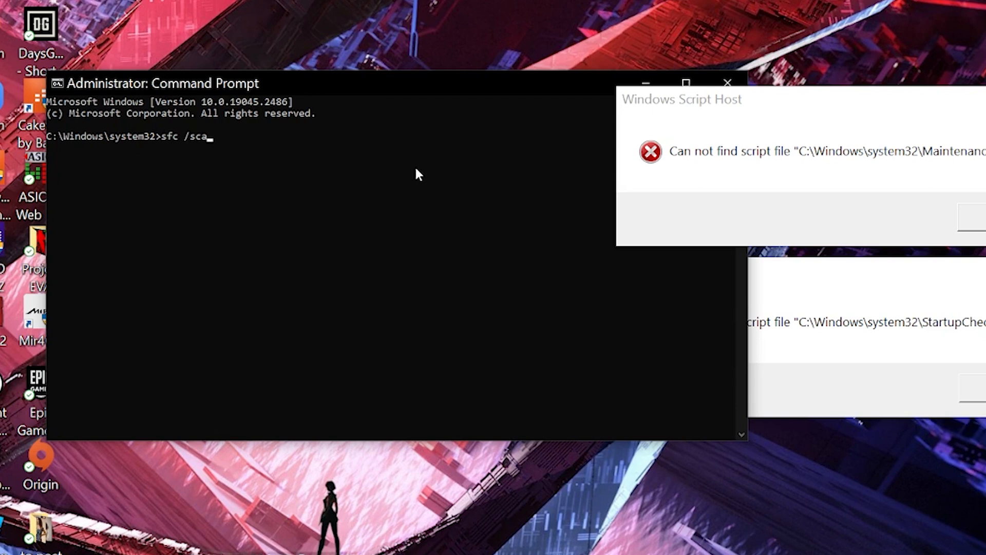
{"action": "type", "text": "nnow"}
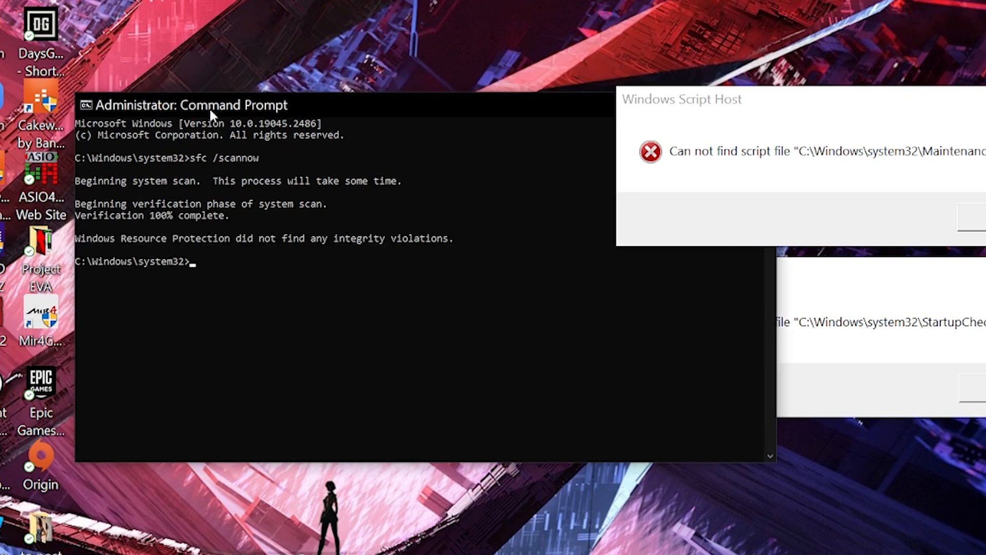
{"action": "mouse_move", "coordinate": [187, 257]}
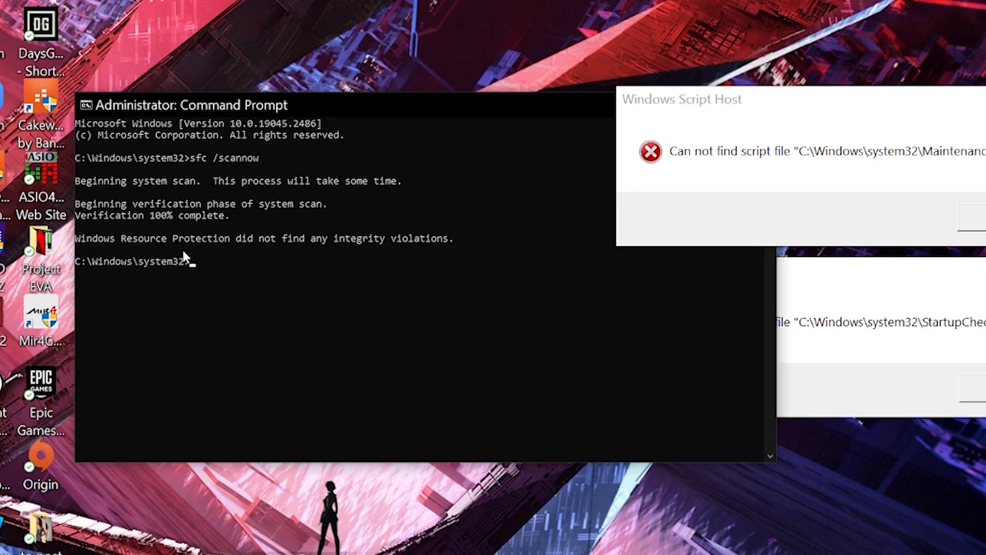
{"action": "mouse_move", "coordinate": [454, 232]}
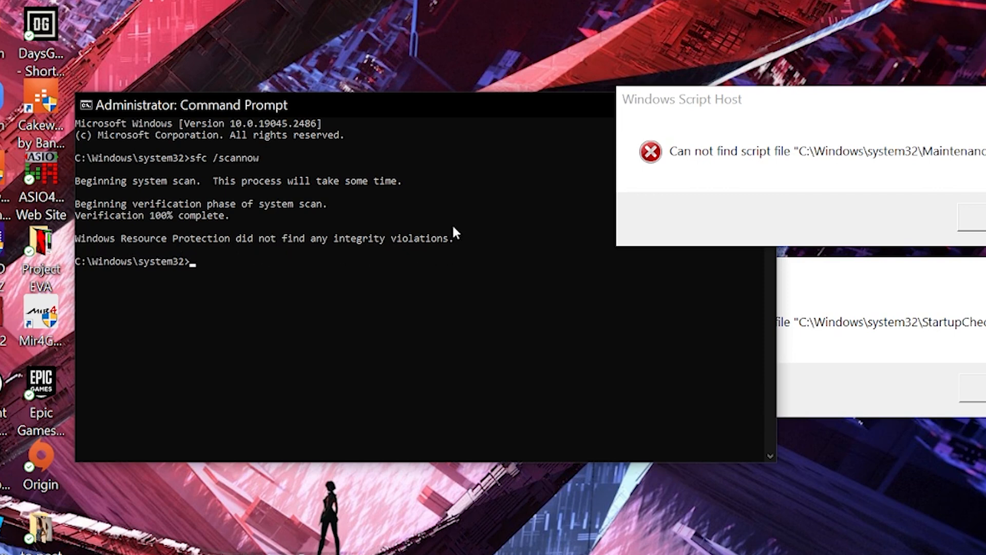
{"action": "mouse_move", "coordinate": [91, 245]}
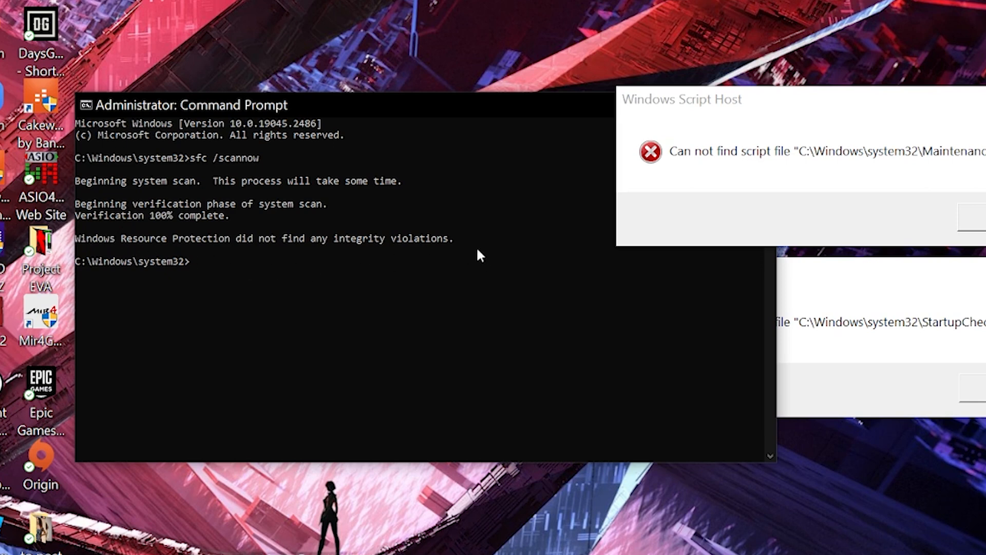
{"action": "mouse_move", "coordinate": [387, 344]}
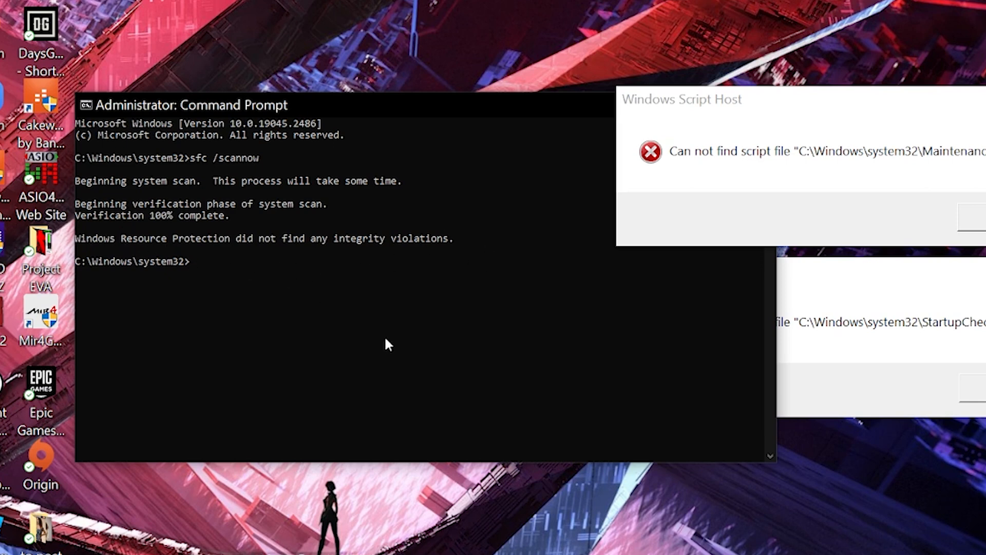
- Run DISM /Online /Cleanup-Image /CheckHealth, confirming no component store corruption
{"action": "type", "text": "D"}
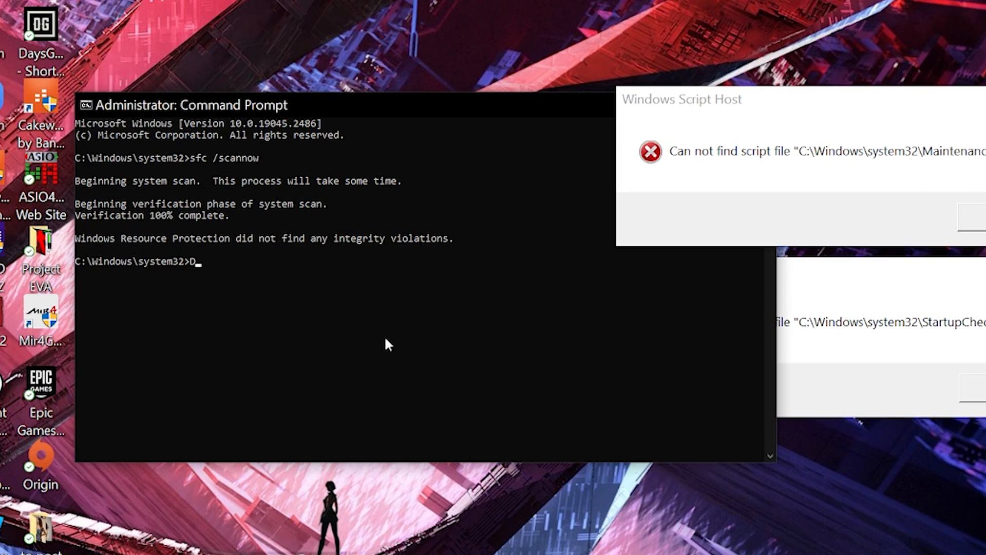
{"action": "type", "text": "ISM"}
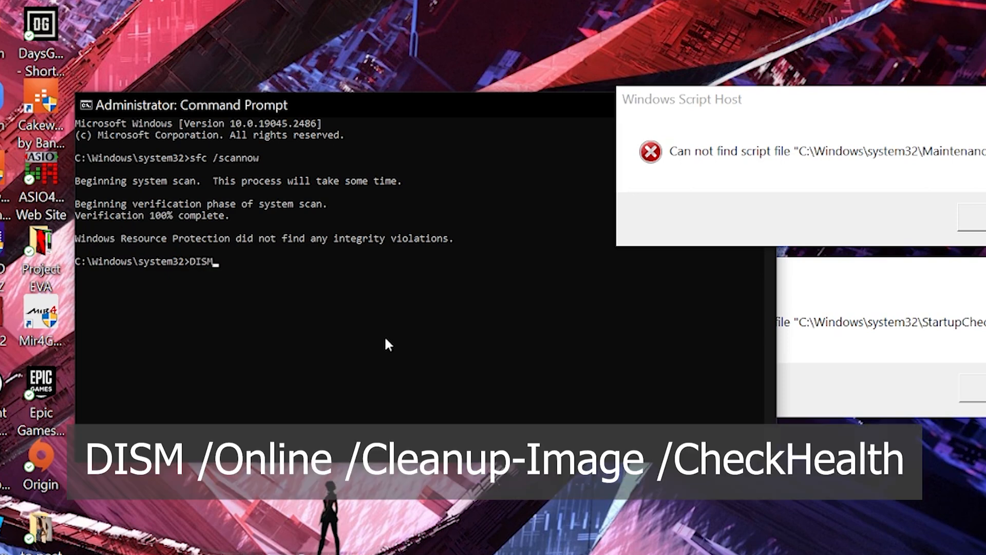
{"action": "type", "text": "/Online /"}
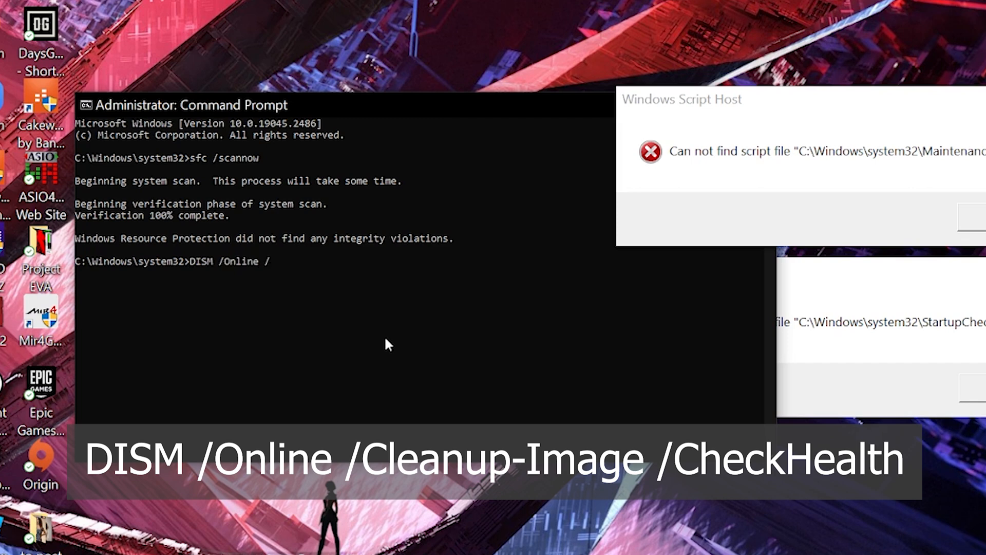
{"action": "type", "text": "Cleanup-"}
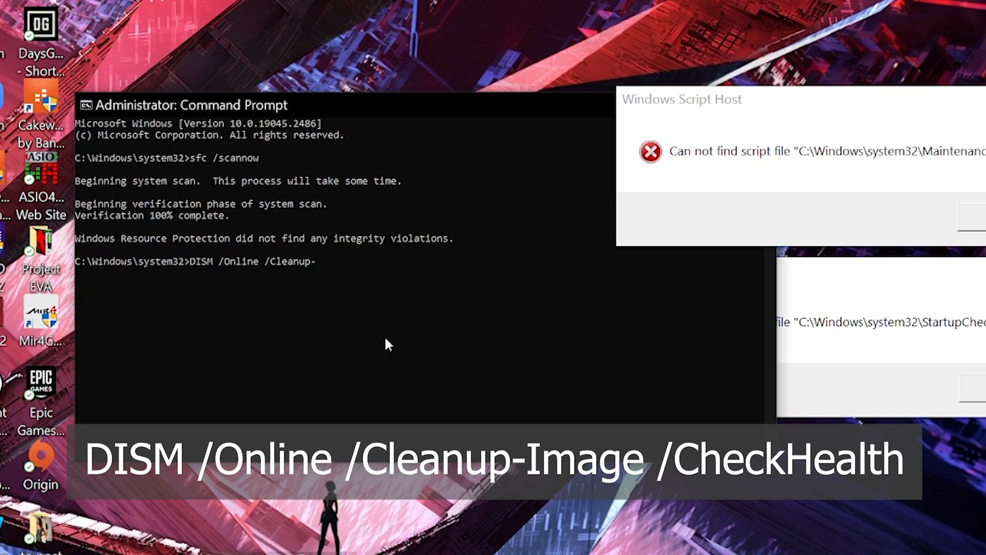
{"action": "type", "text": "Image"}
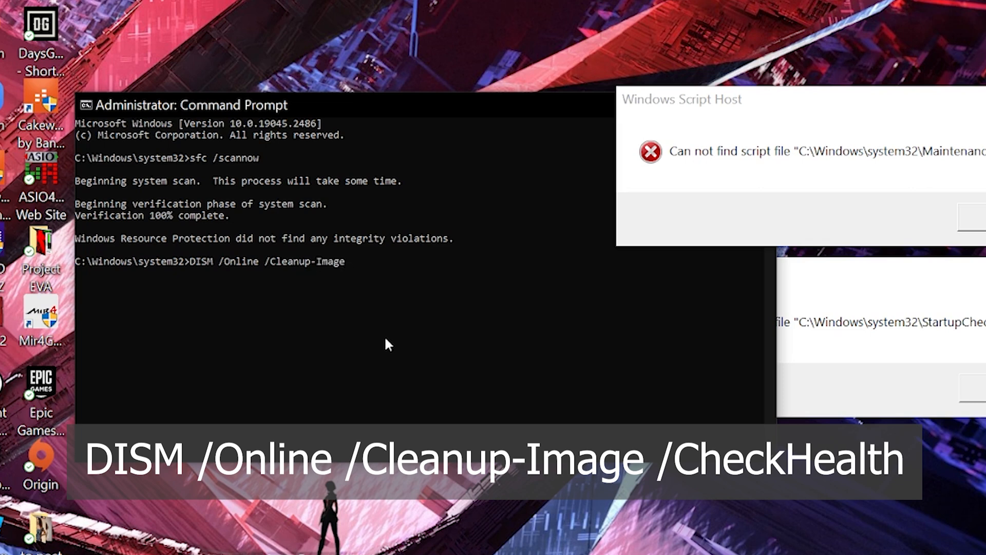
{"action": "type", "text": "/Check"}
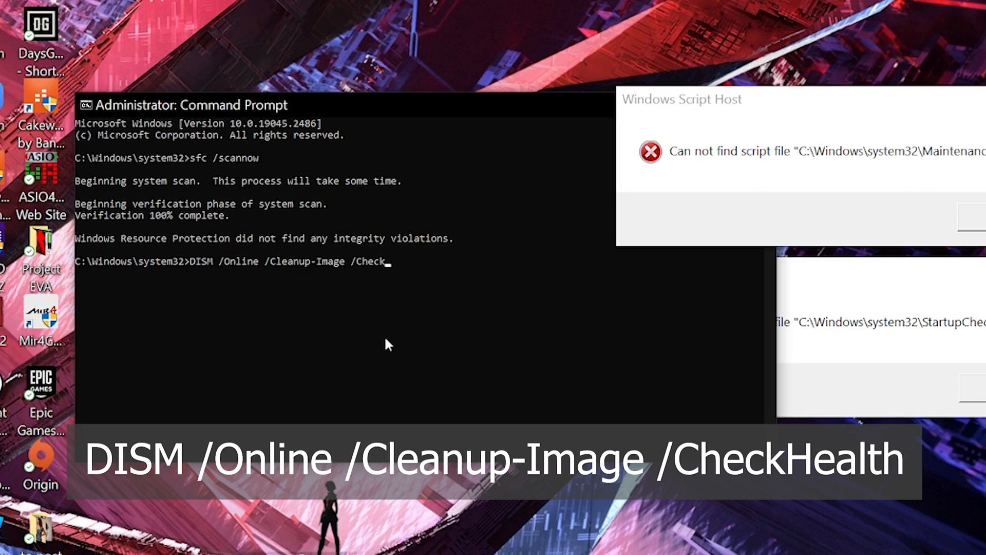
{"action": "type", "text": "Health"}
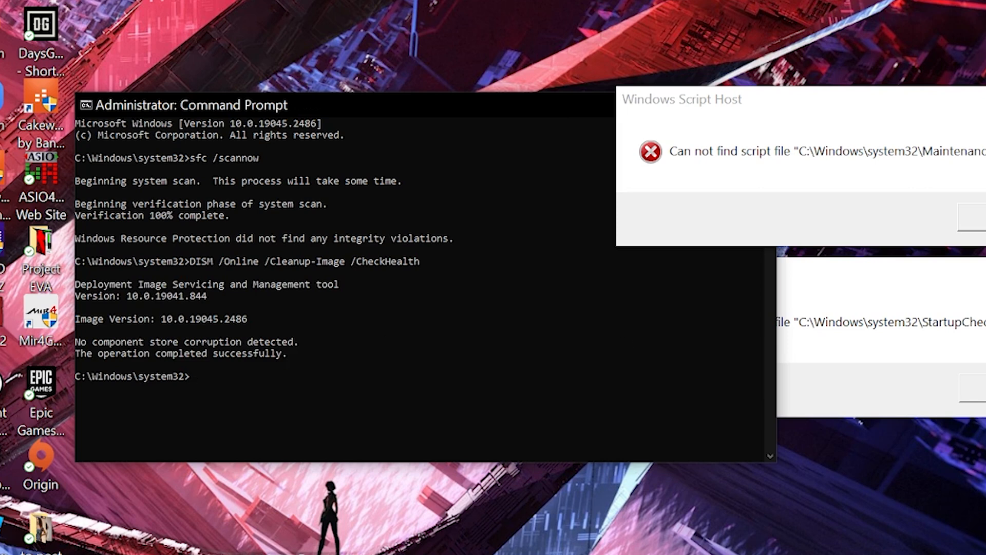
{"action": "mouse_move", "coordinate": [463, 375]}
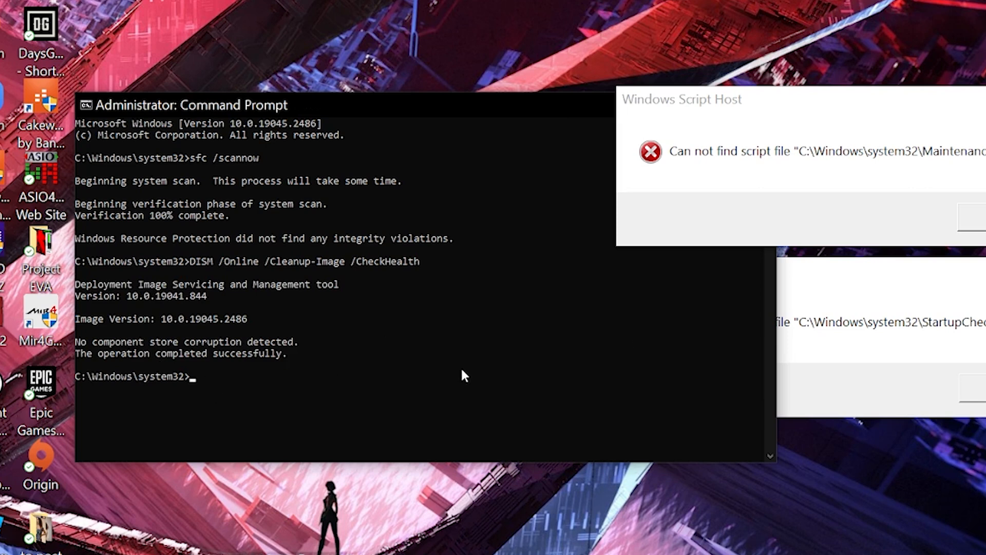
{"action": "type", "text": "D"}
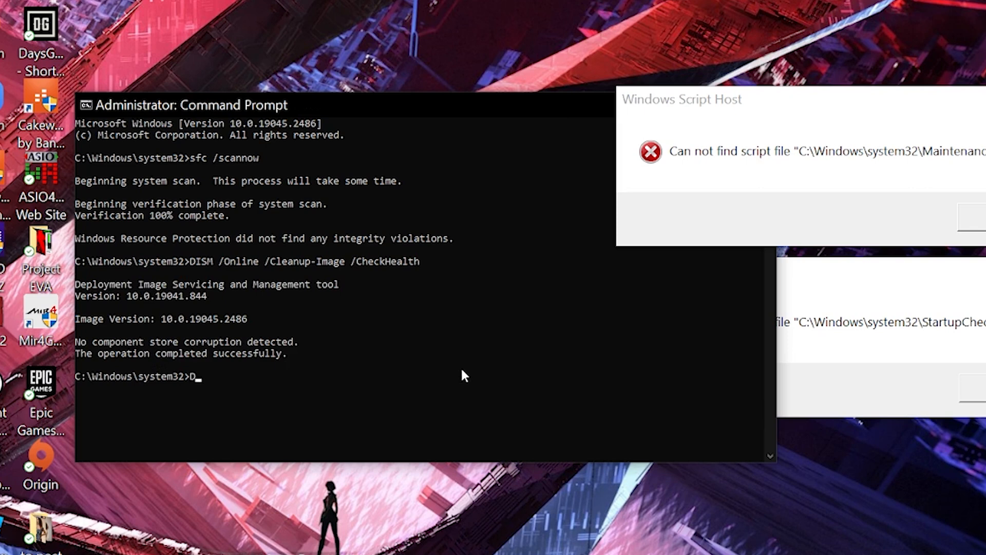
- Run DISM /Online /Cleanup-Image /ScanHealth to 100%, finding no corruption
{"action": "type", "text": "ISM"}
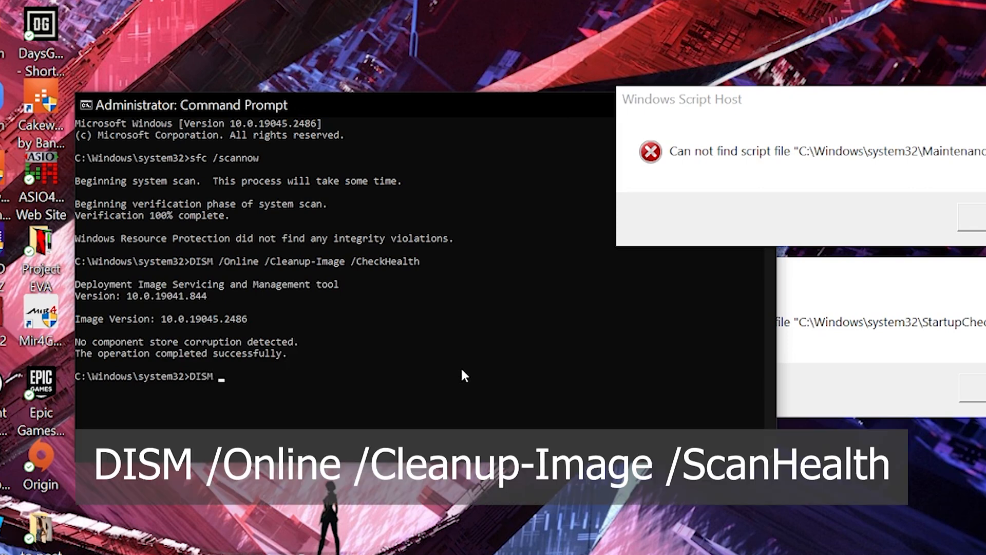
{"action": "type", "text": "/Online /Cleanup-Image"}
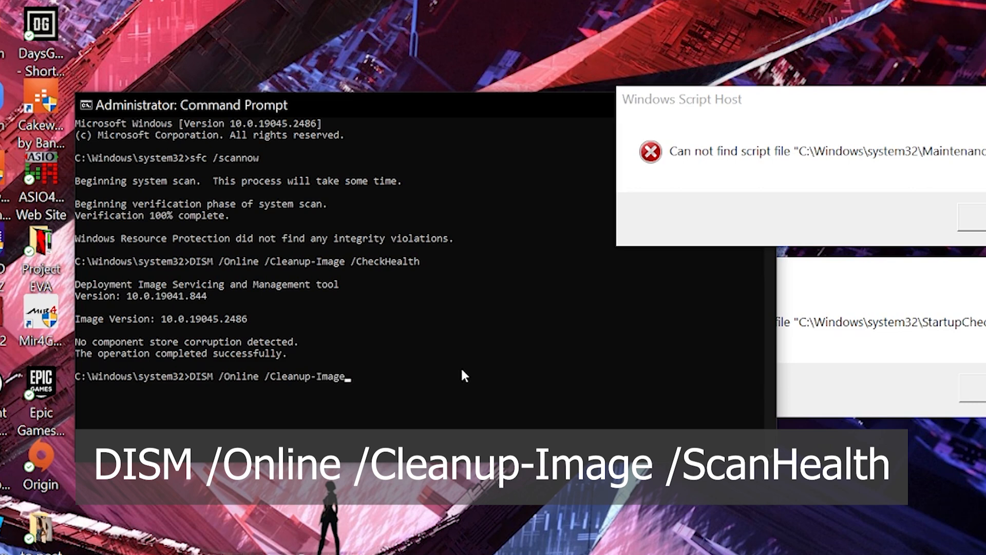
{"action": "type", "text": "/ScanHe"}
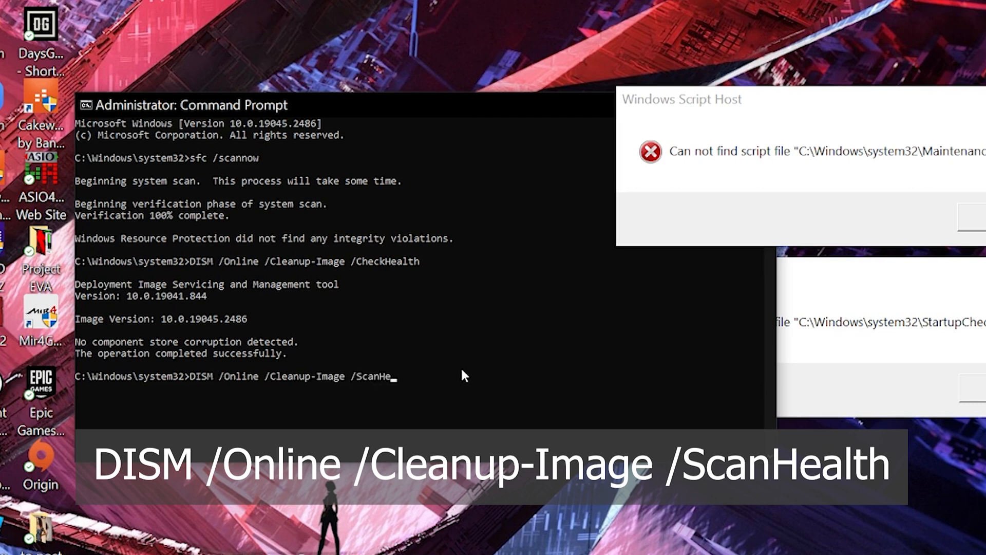
{"action": "type", "text": "alth"}
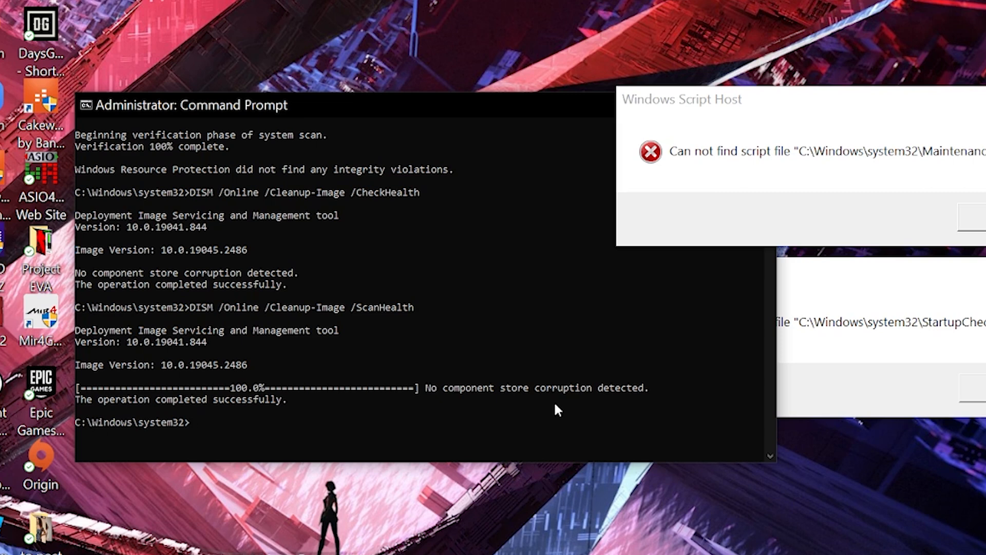
- Run DISM /Online /Cleanup-Image /RestoreHealth and let the repair progress to about 55%
{"action": "type", "text": "D"}
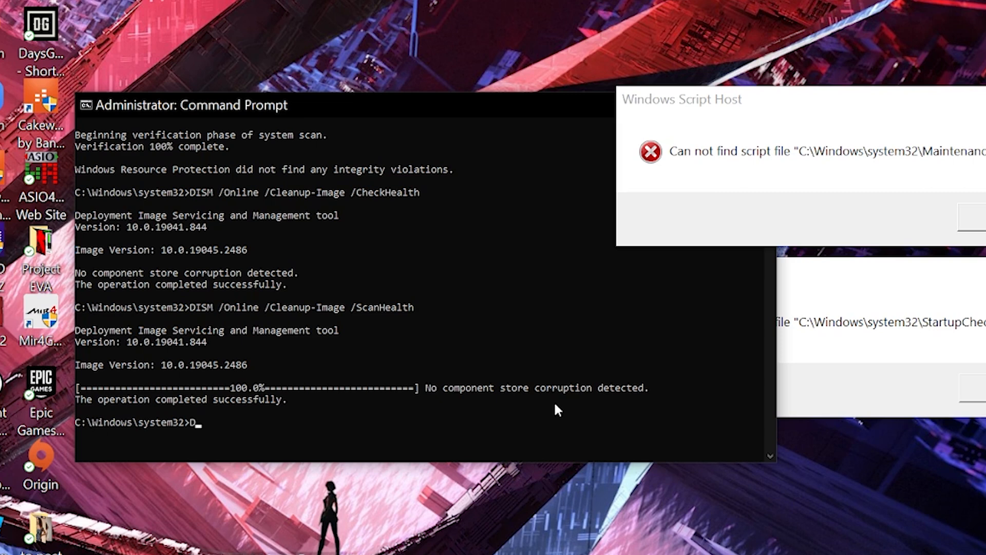
{"action": "type", "text": "ISM /"}
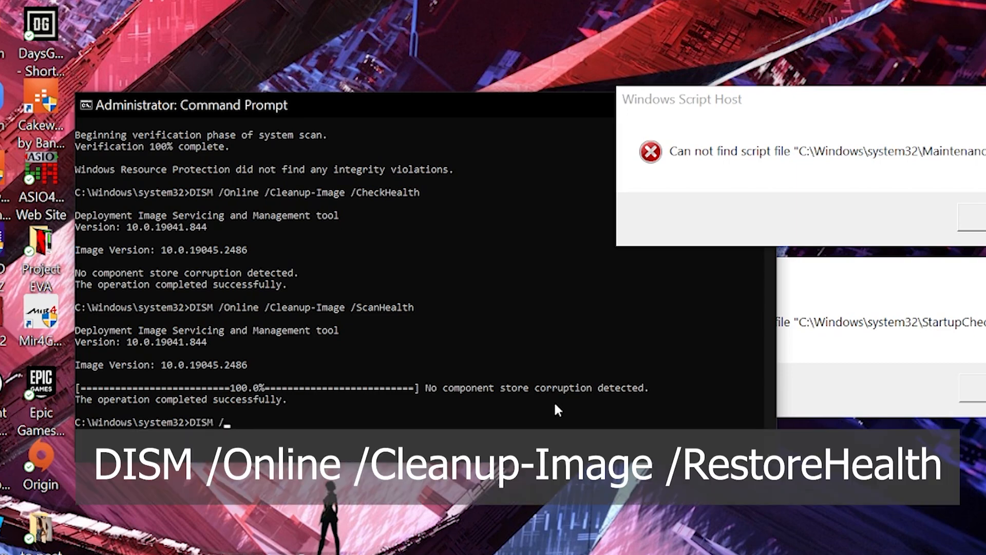
{"action": "type", "text": "Online /"}
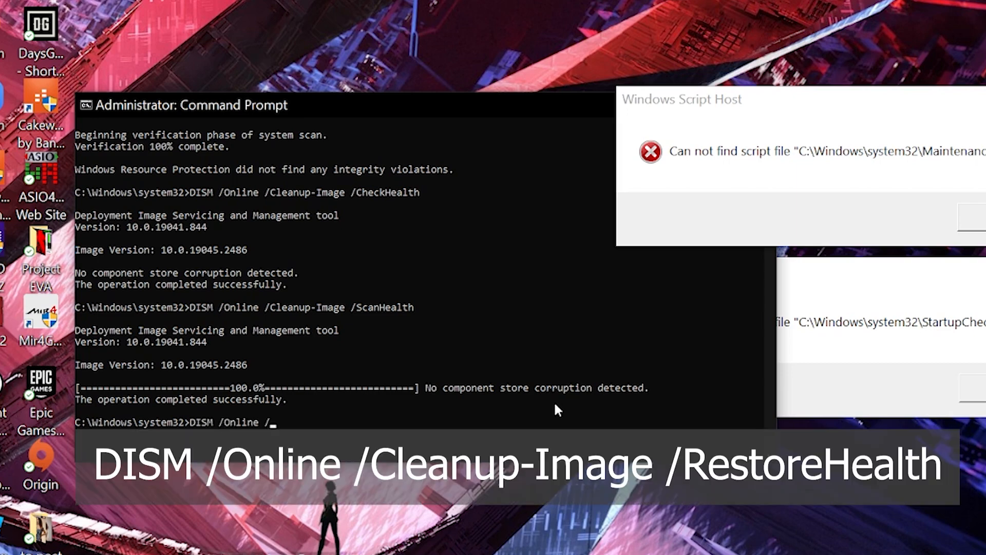
{"action": "type", "text": "Cleanup-Image"}
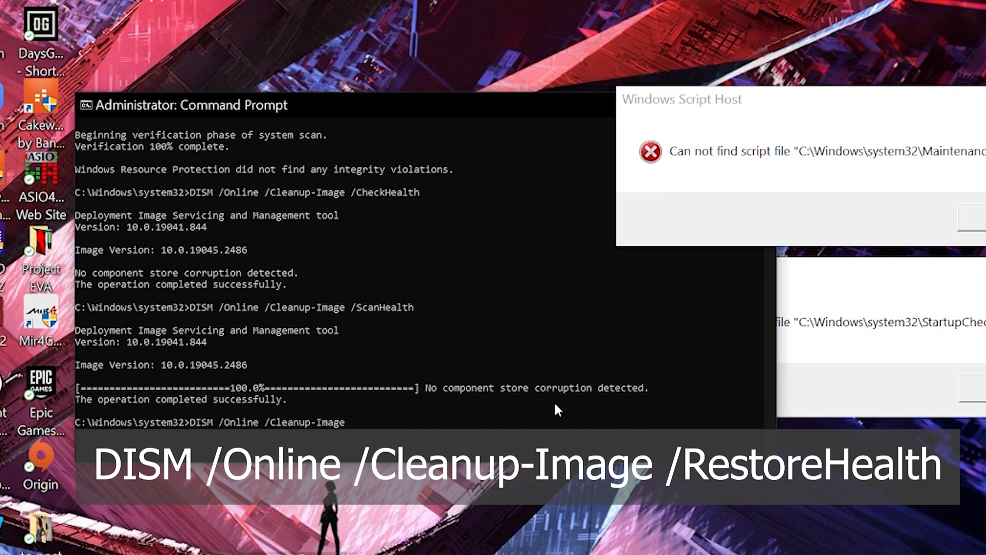
{"action": "type", "text": "/Restore"}
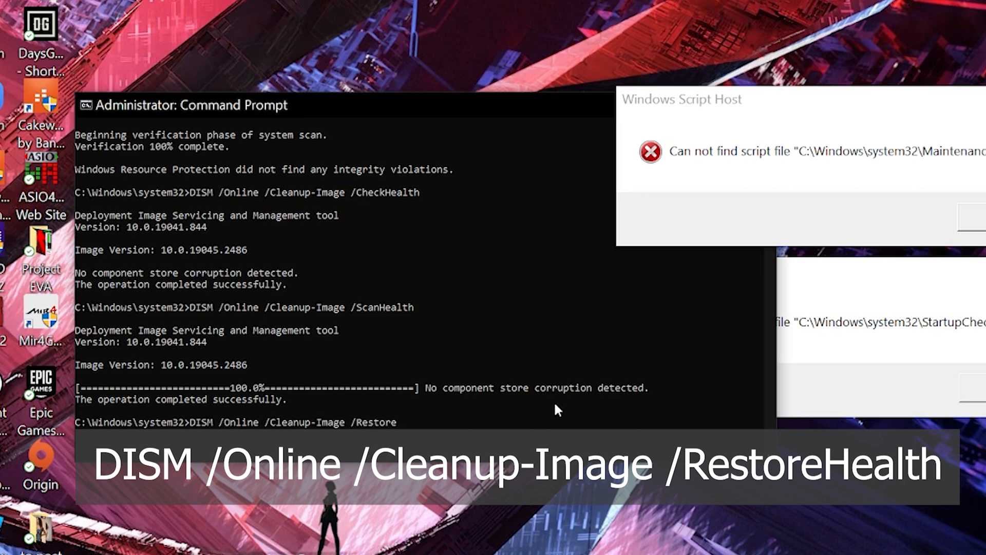
{"action": "type", "text": "Health"}
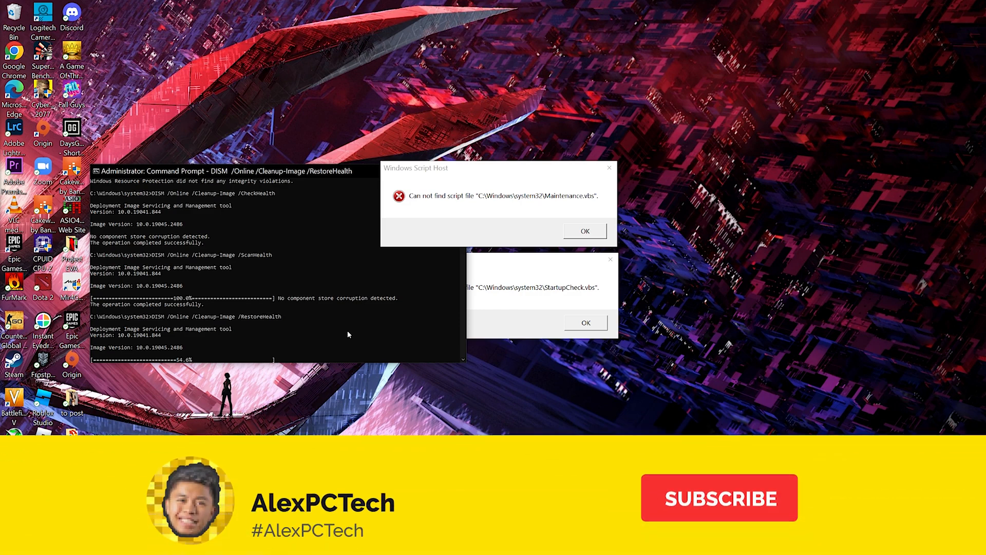
{"action": "left_click", "coordinate": [718, 497]}
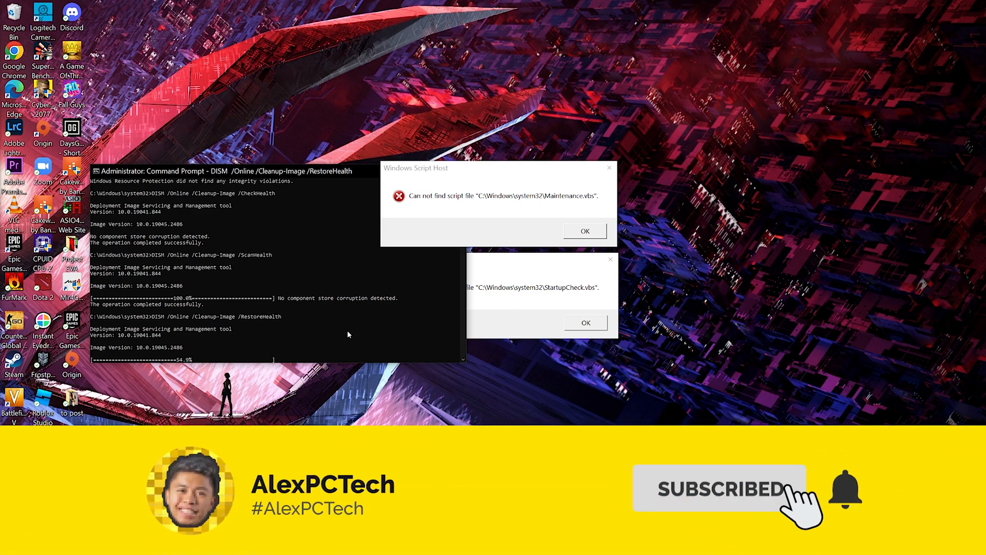